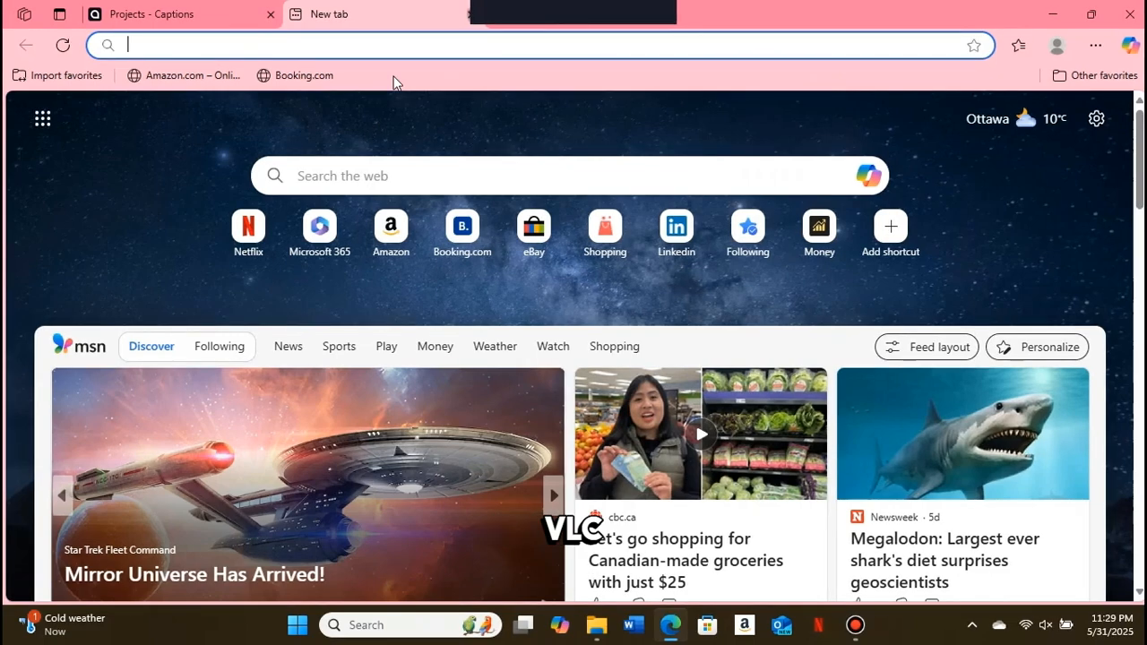
Search the web for 'download vlc' from the Edge search box.
{"action": "type", "text": "google"}
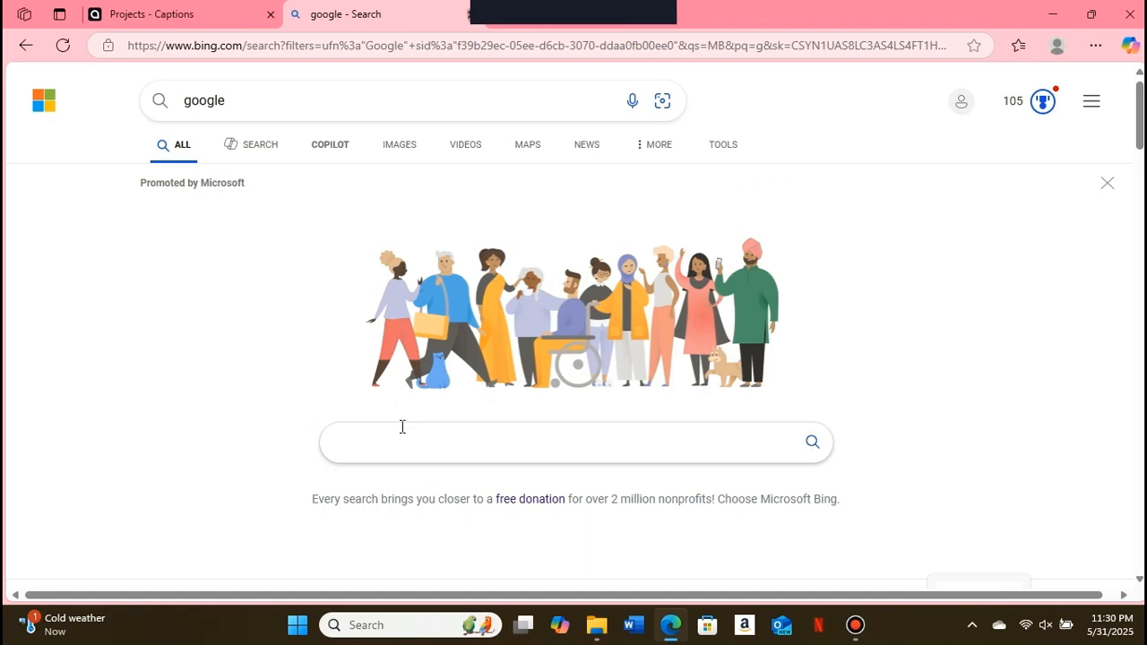
{"action": "type", "text": "download vlc"}
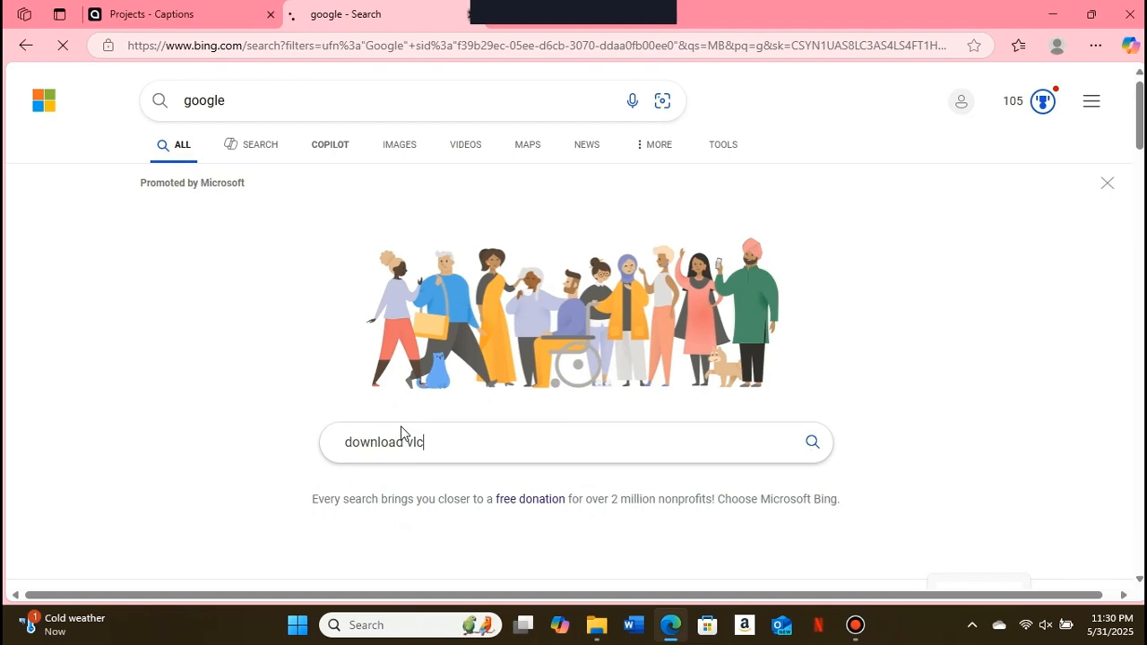
{"action": "key", "text": "Return"}
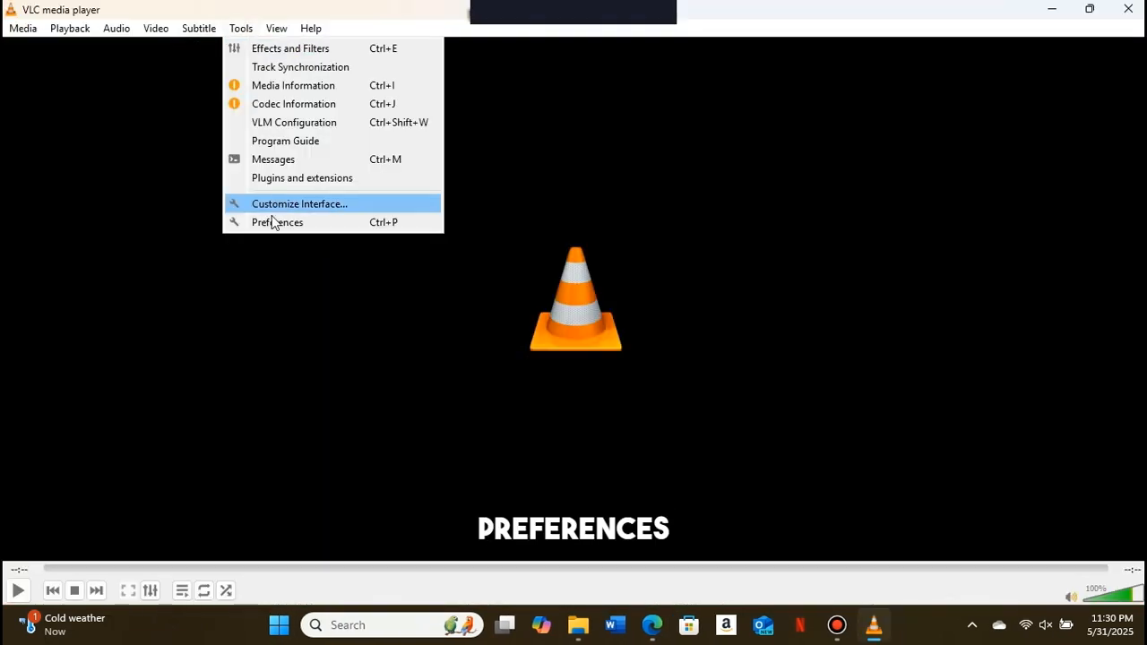
{"action": "mouse_move", "coordinate": [313, 222]}
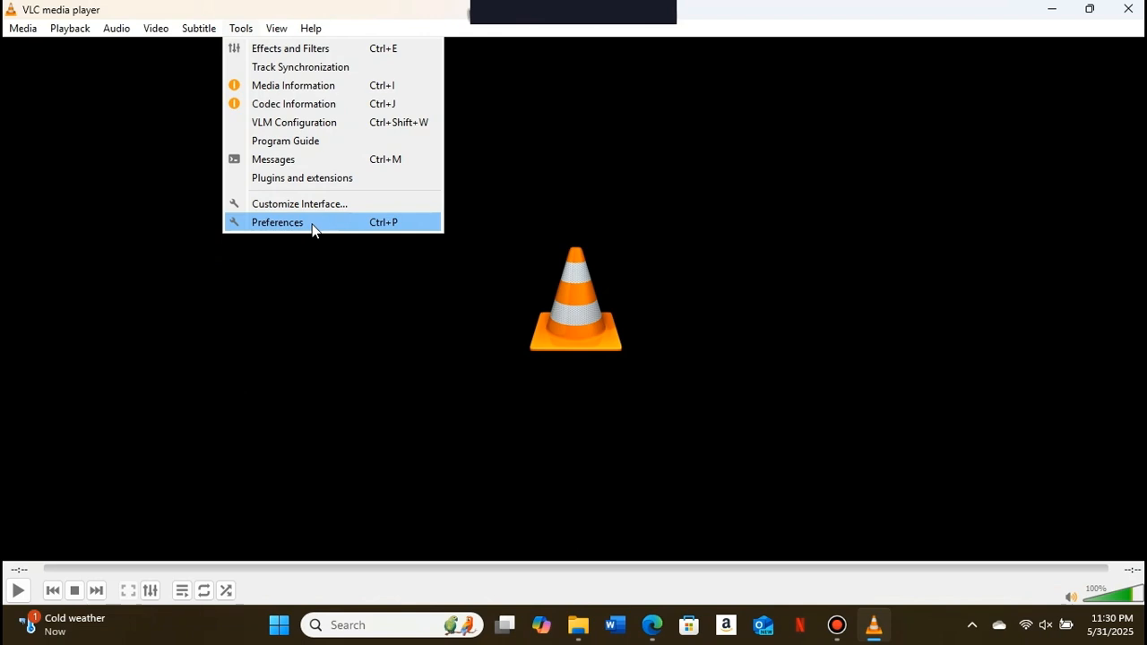
Bring up VLC's Preferences window from the Tools menu.
{"action": "left_click", "coordinate": [276, 222]}
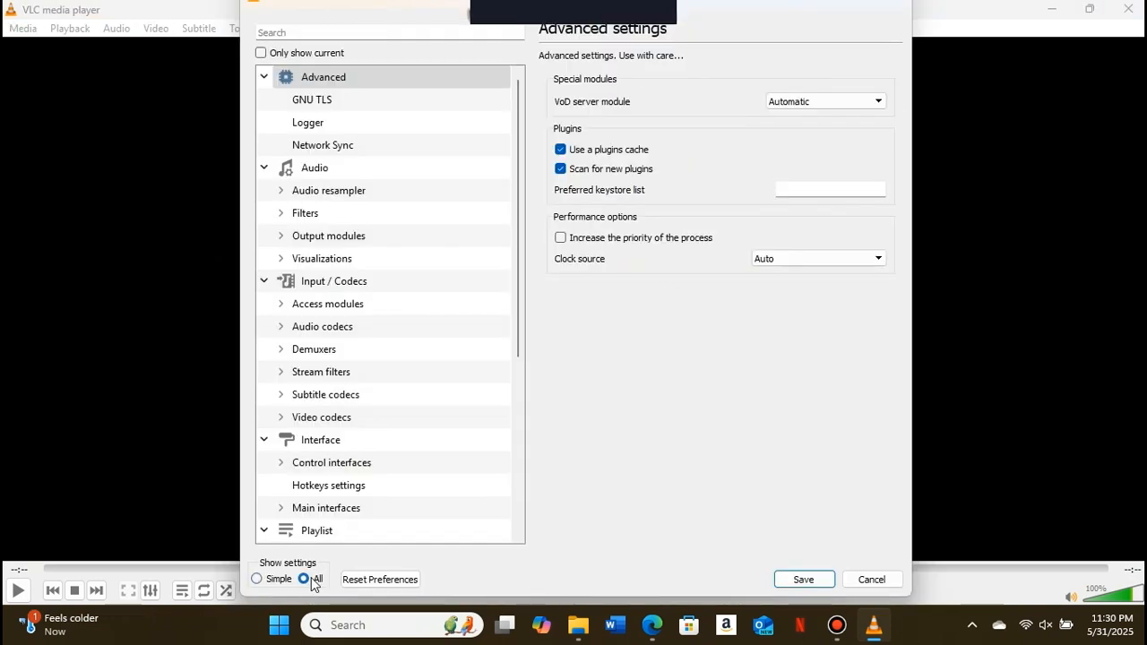
Under Input / Codecs > Demuxers, set the demux module to Avformat demuxer and save.
{"action": "left_click", "coordinate": [334, 279]}
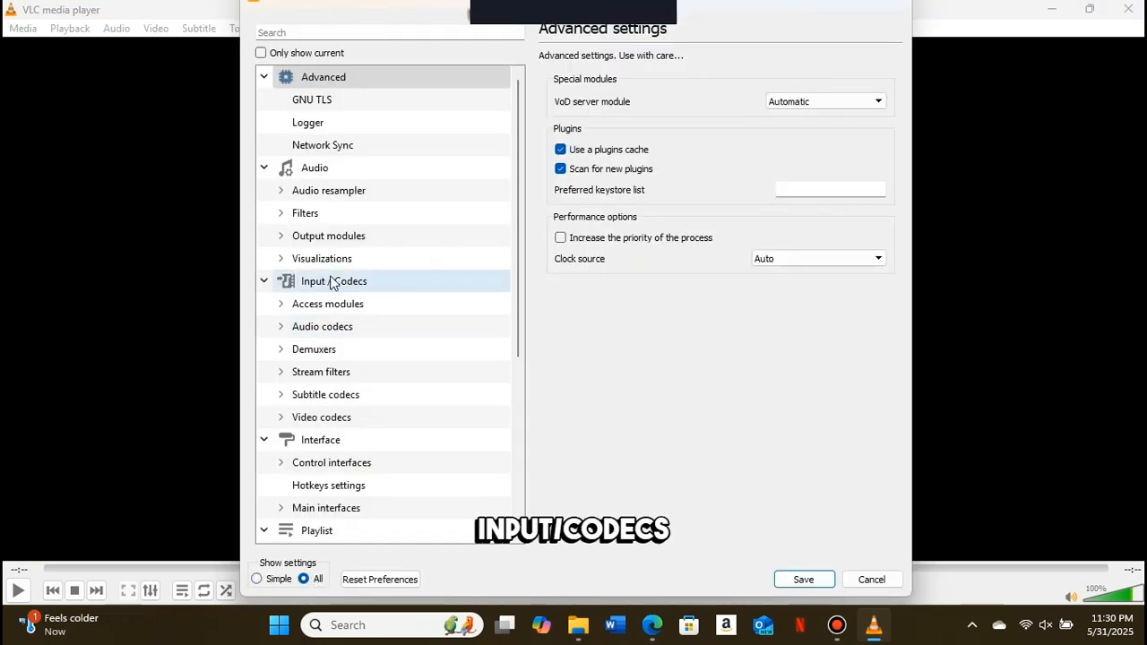
{"action": "left_click", "coordinate": [333, 279]}
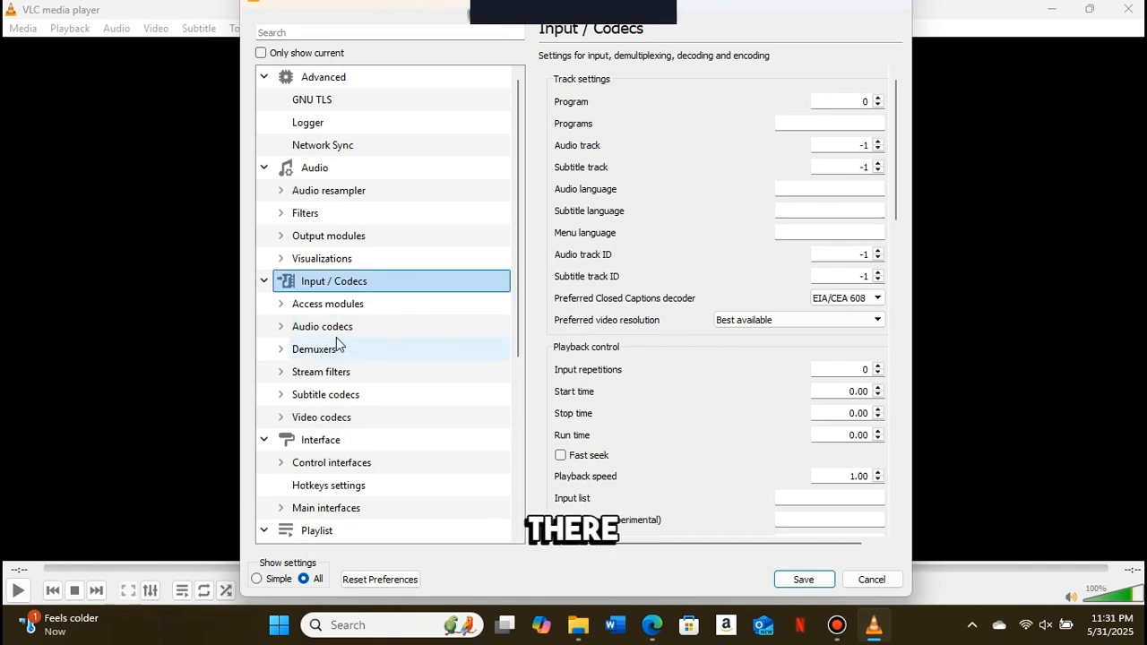
{"action": "left_click", "coordinate": [314, 348]}
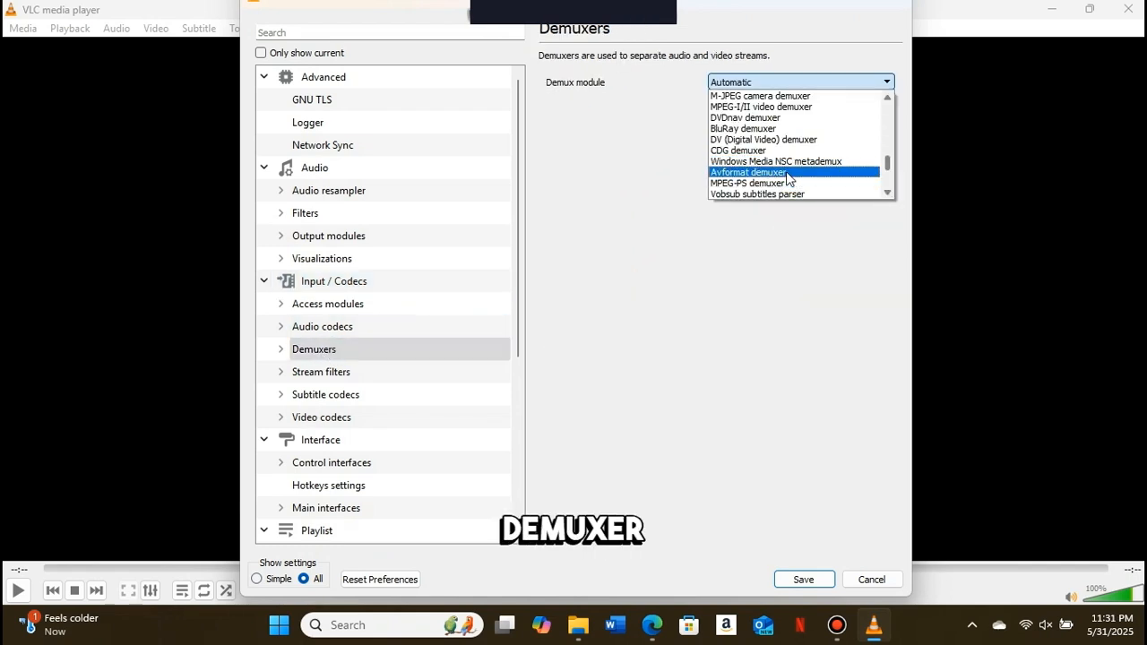
{"action": "left_click", "coordinate": [749, 172]}
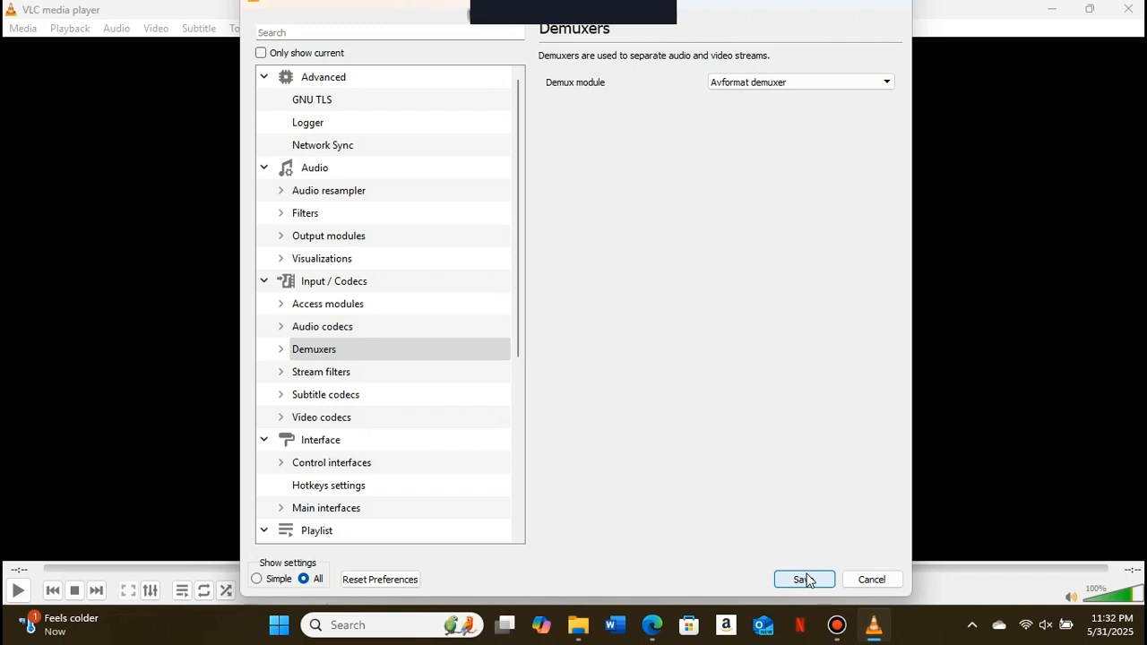
{"action": "left_click", "coordinate": [801, 579]}
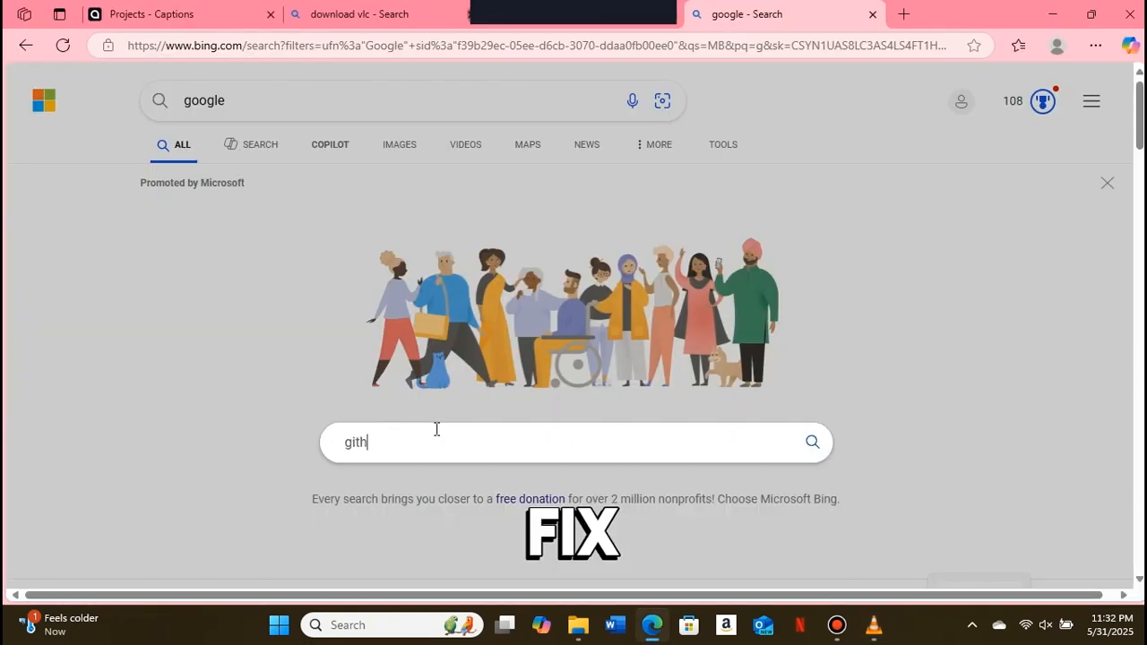
Search for 'github lua scripts', scroll the results, then bring up the Start menu.
{"action": "type", "text": "ub lua"}
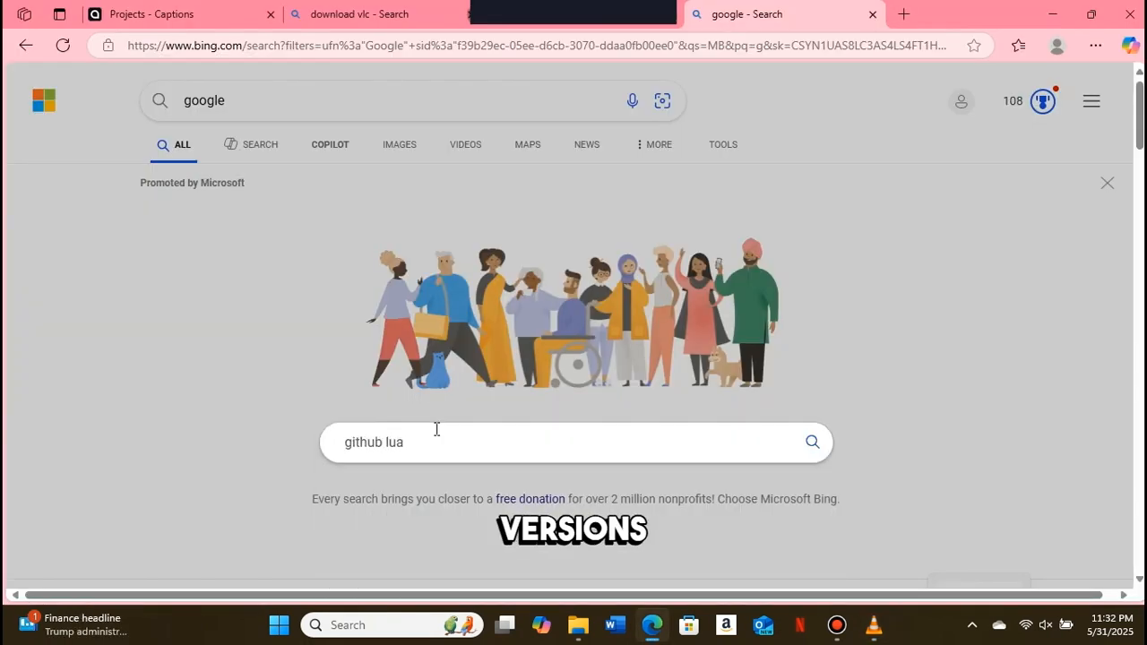
{"action": "type", "text": "scripts"}
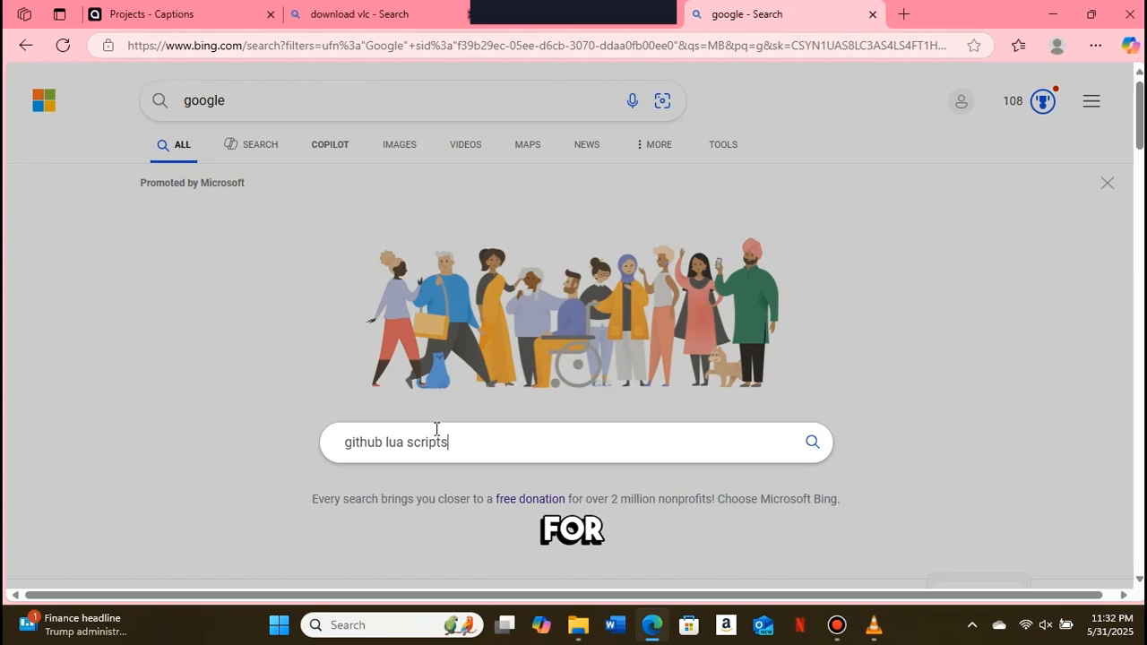
{"action": "key", "text": "Return"}
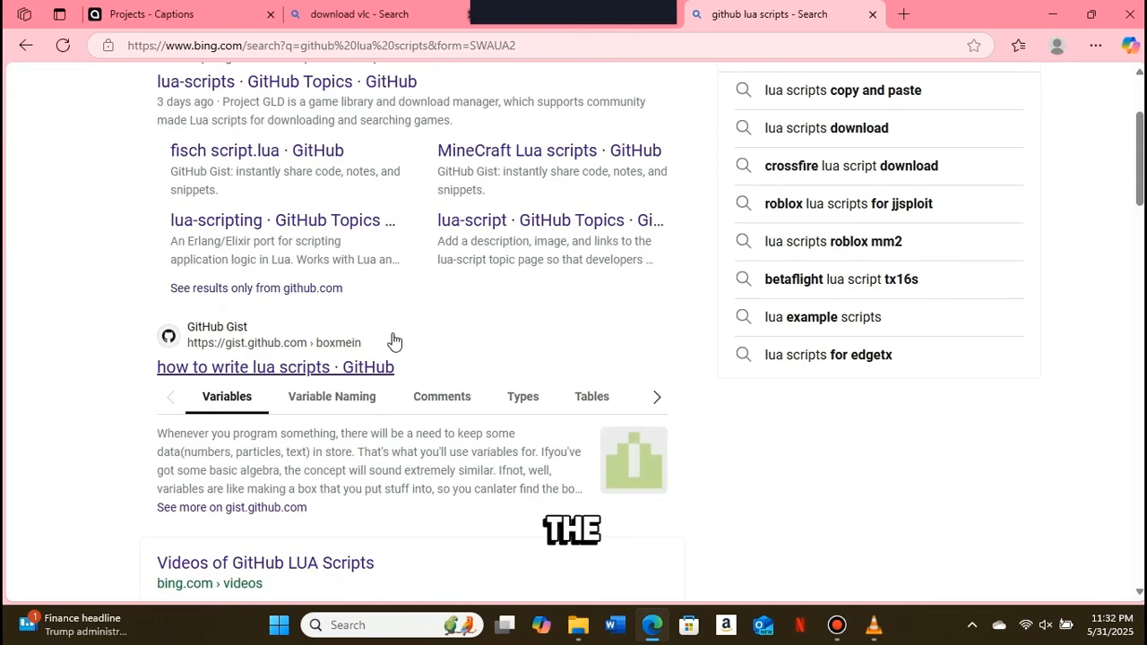
{"action": "scroll", "scroll_direction": "up", "scroll_amount": 3}
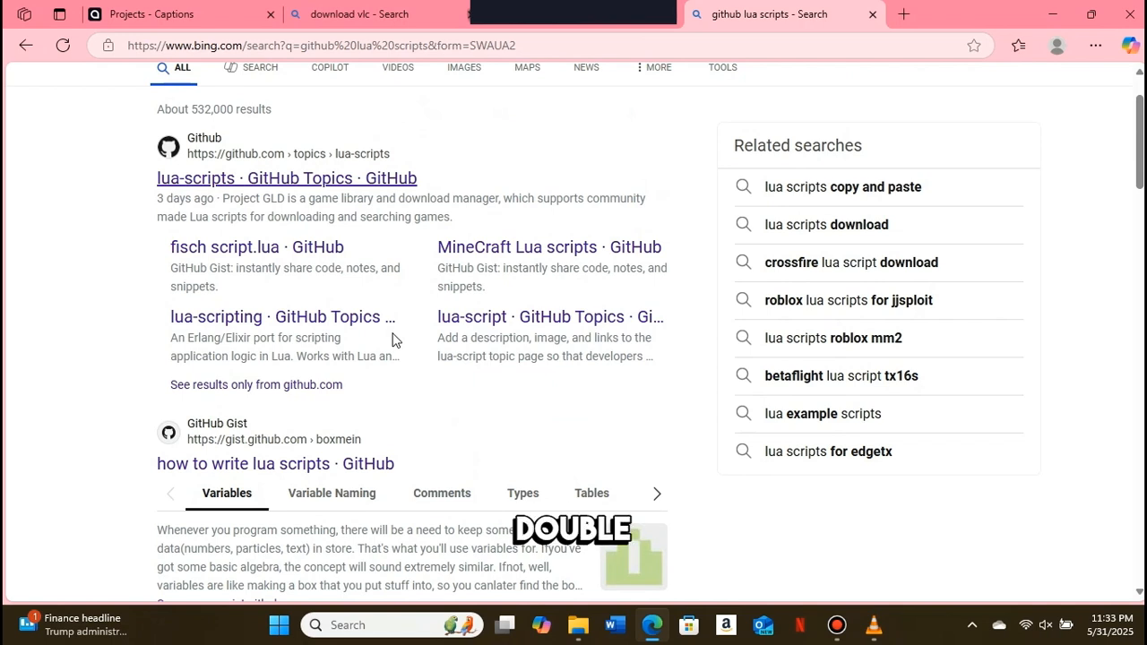
{"action": "left_click", "coordinate": [279, 623]}
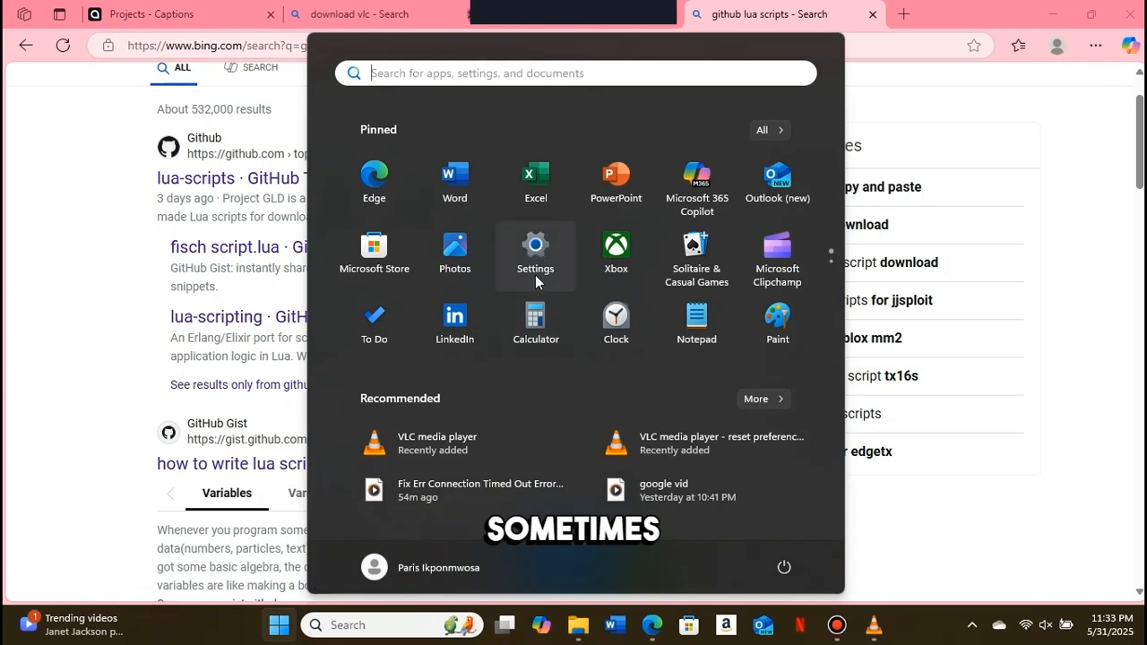
Reach the Windows Security page via a 'windows' search in Settings, then return to YouTube.
{"action": "left_click", "coordinate": [534, 244]}
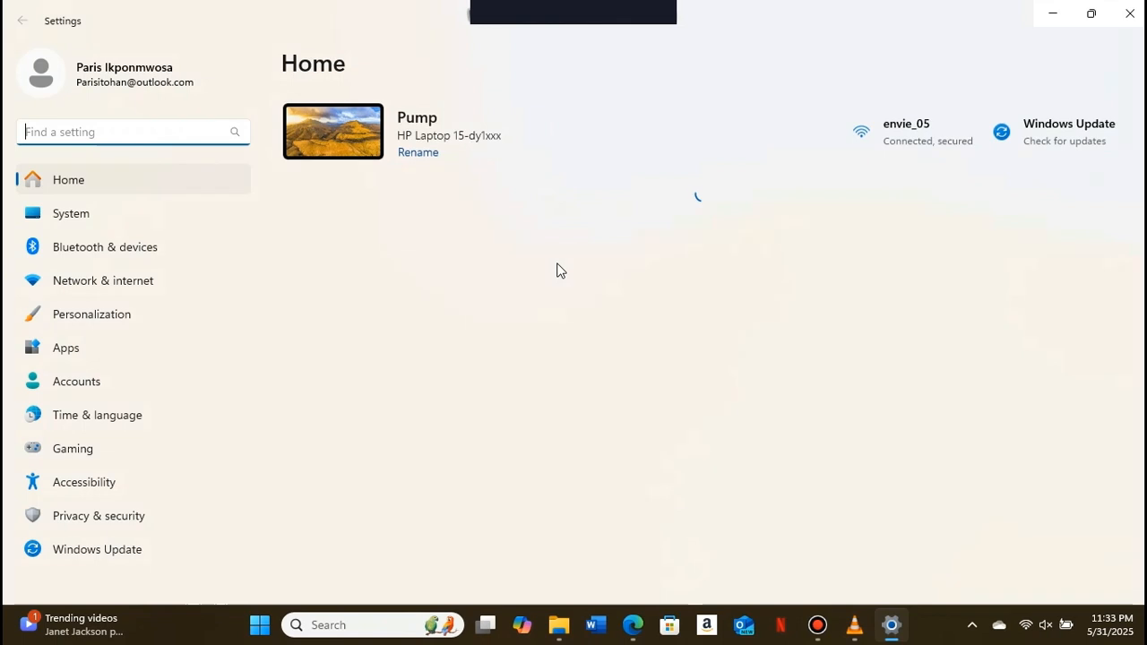
{"action": "type", "text": "windows"}
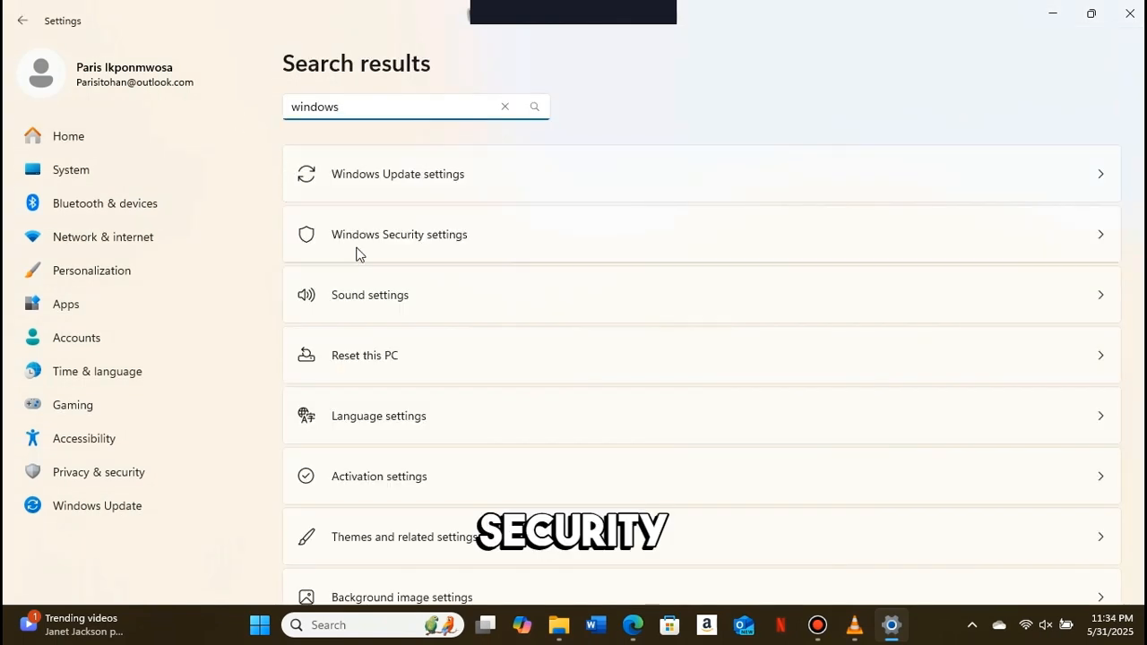
{"action": "mouse_move", "coordinate": [439, 237]}
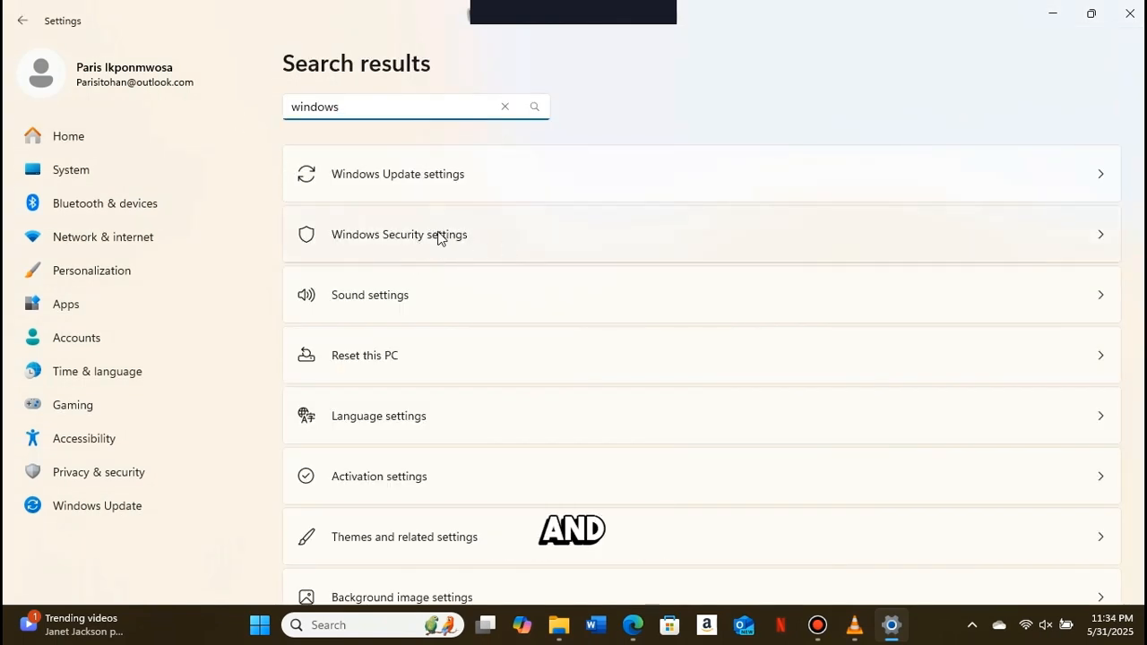
{"action": "left_click", "coordinate": [398, 233]}
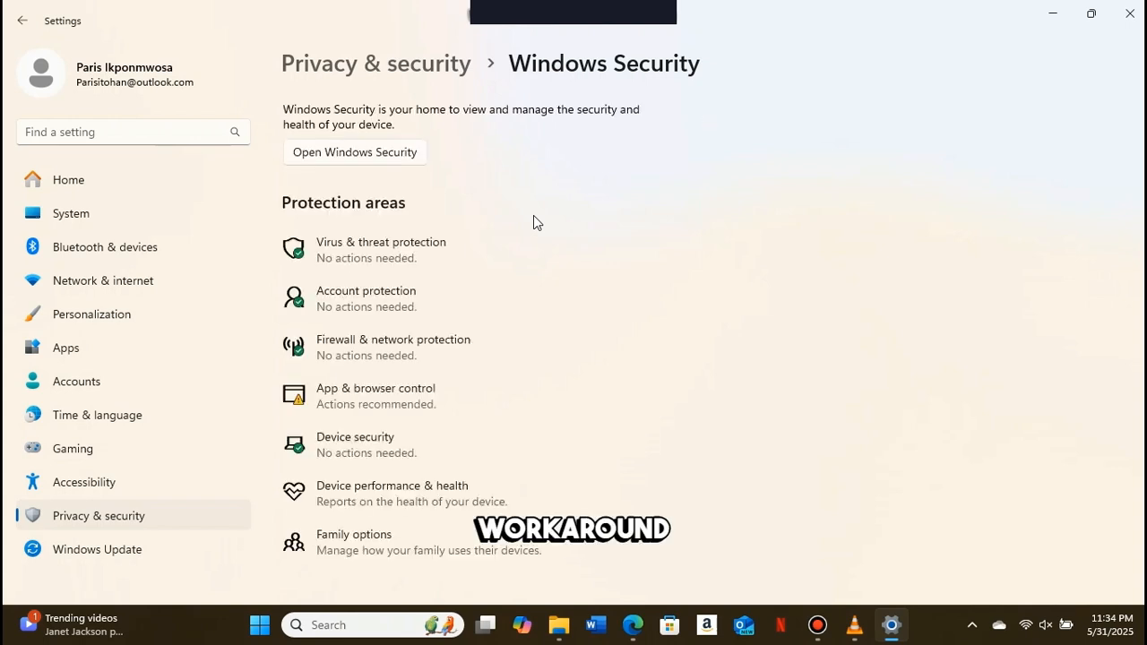
{"action": "left_click", "coordinate": [633, 623]}
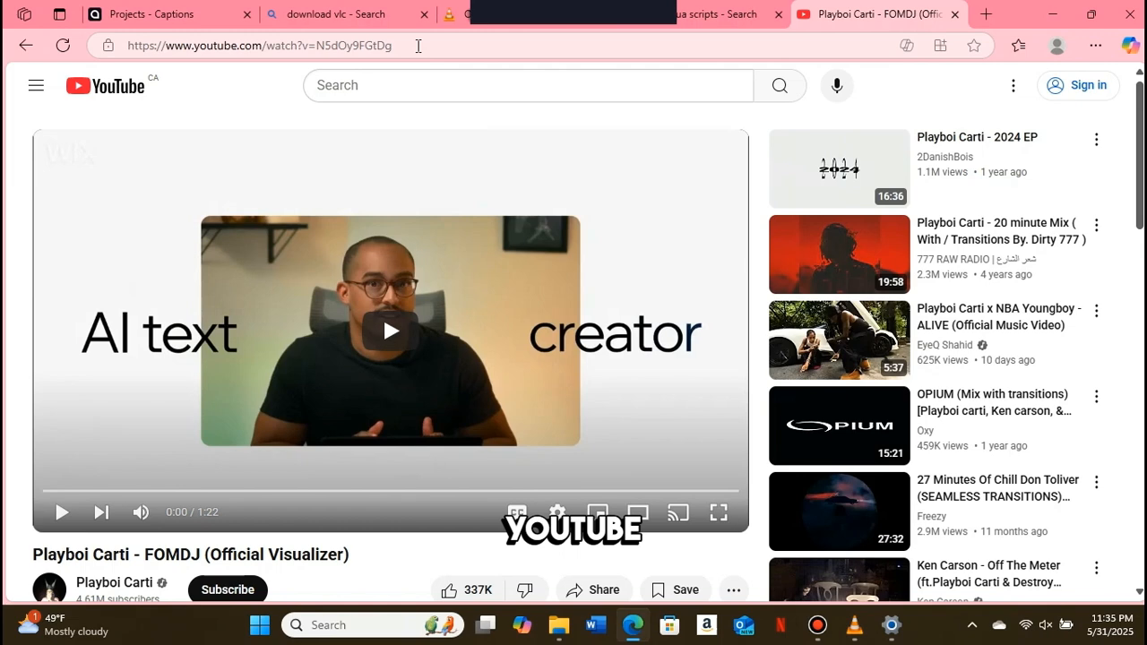